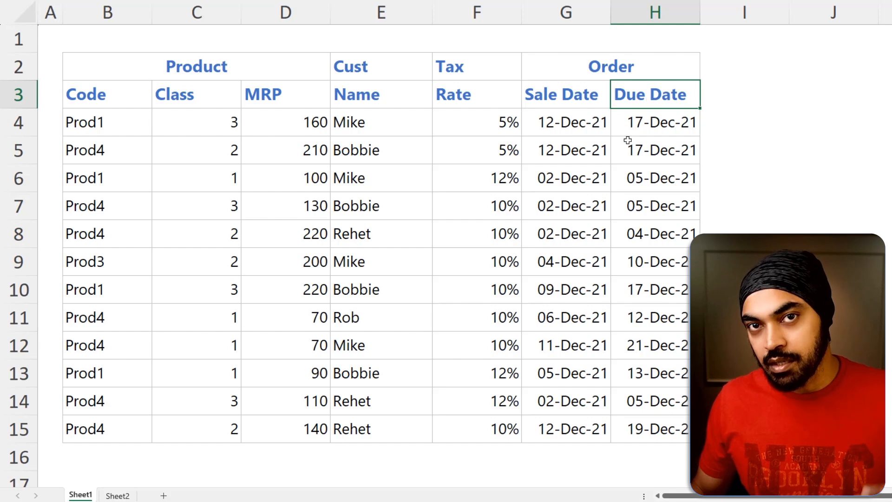
# Switch to Sheet2 to view the table with combined headers like Product Code and Order Due Date
pyautogui.click(116, 495)
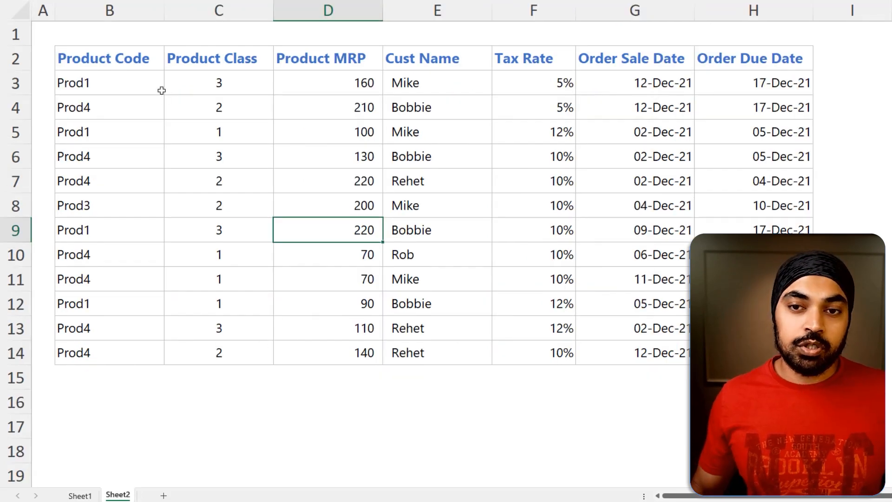